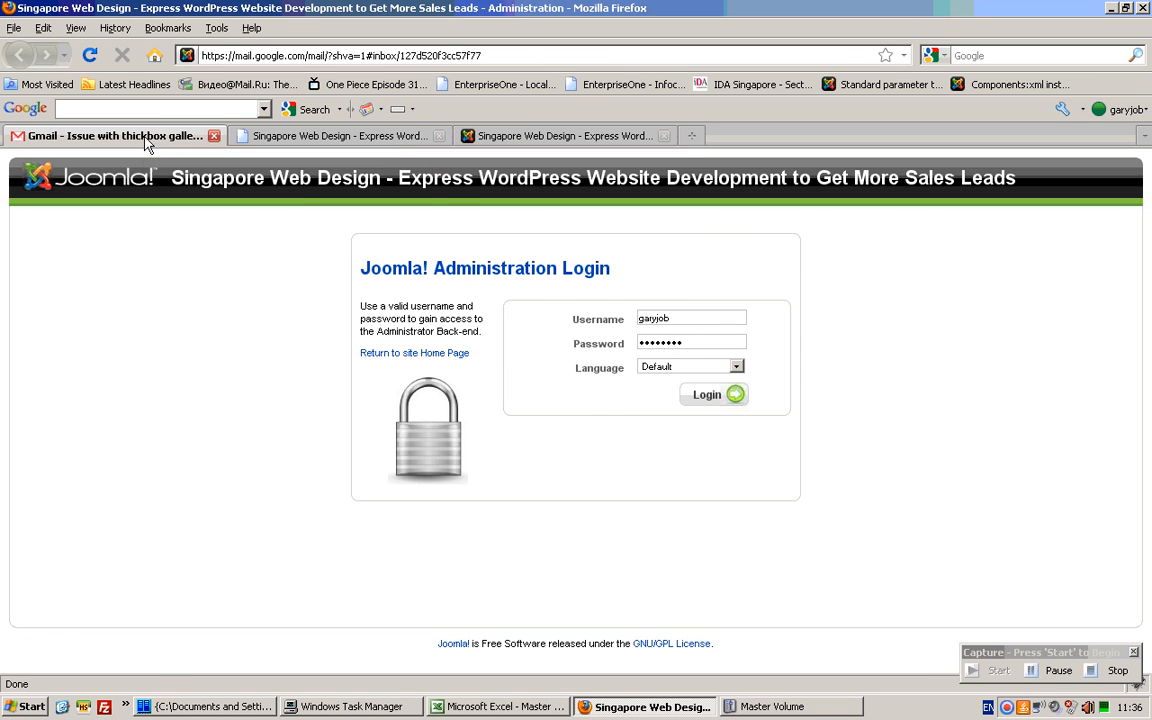
- Read the customer's thickbox gallery e-mail in Gmail, then submit the Joomla administrator login
left_click(110, 135)
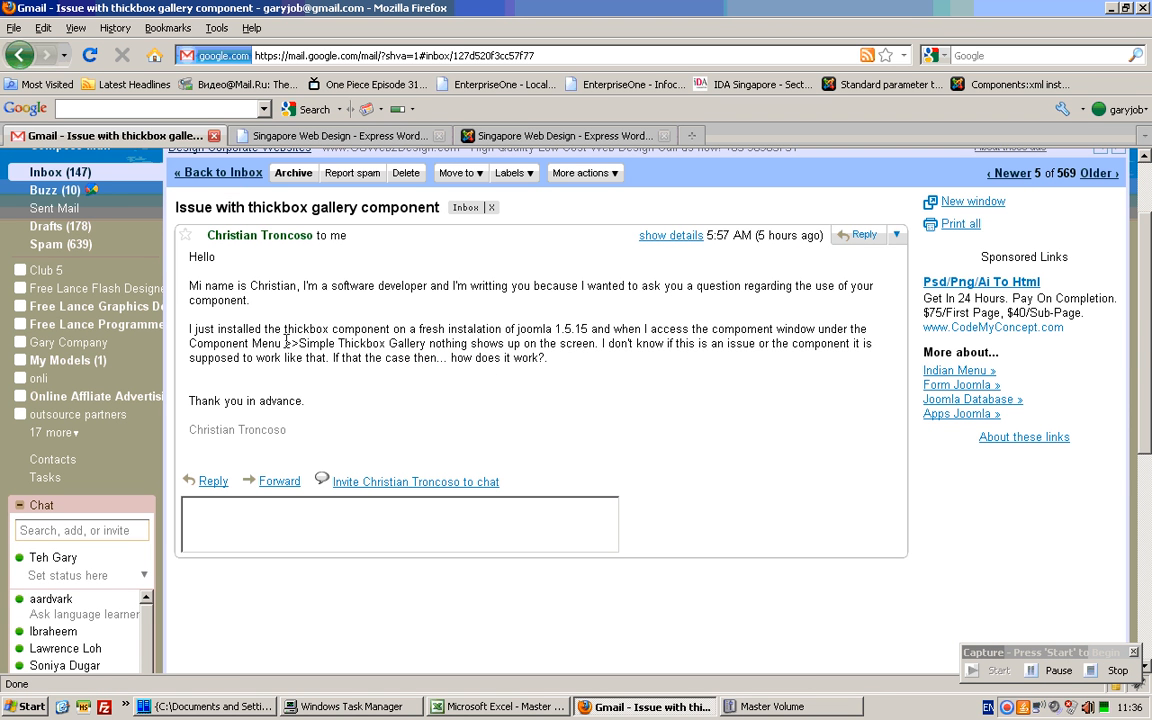
mouse_move(325, 315)
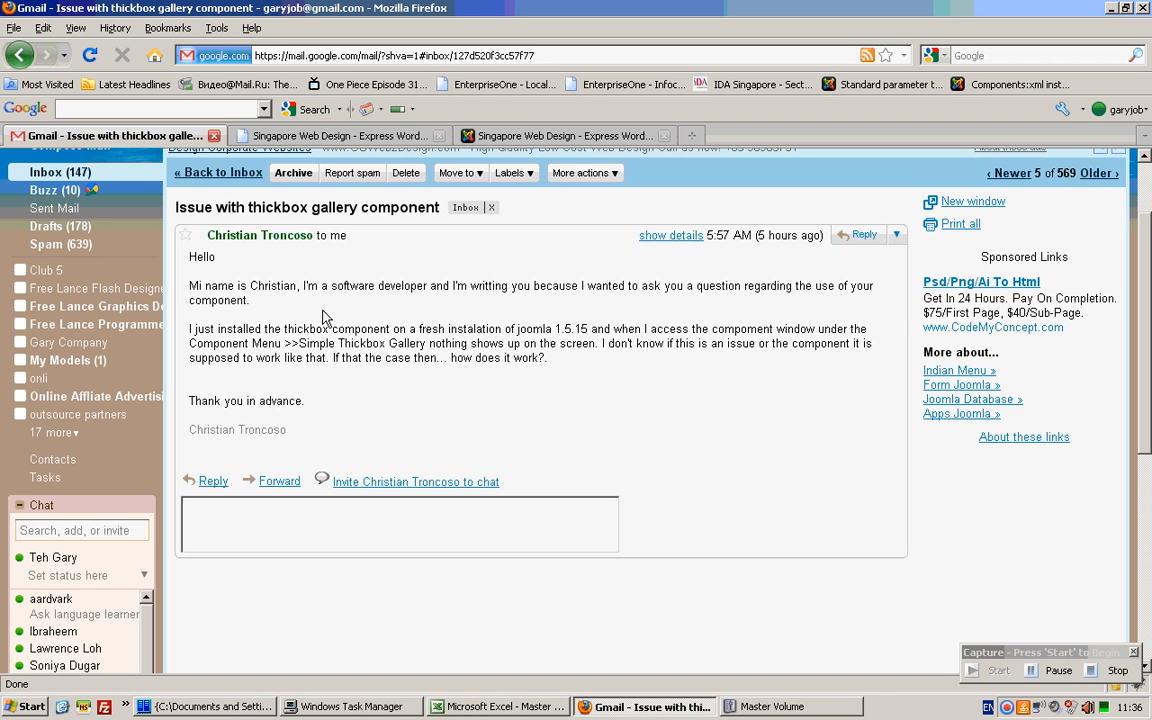
left_click(560, 135)
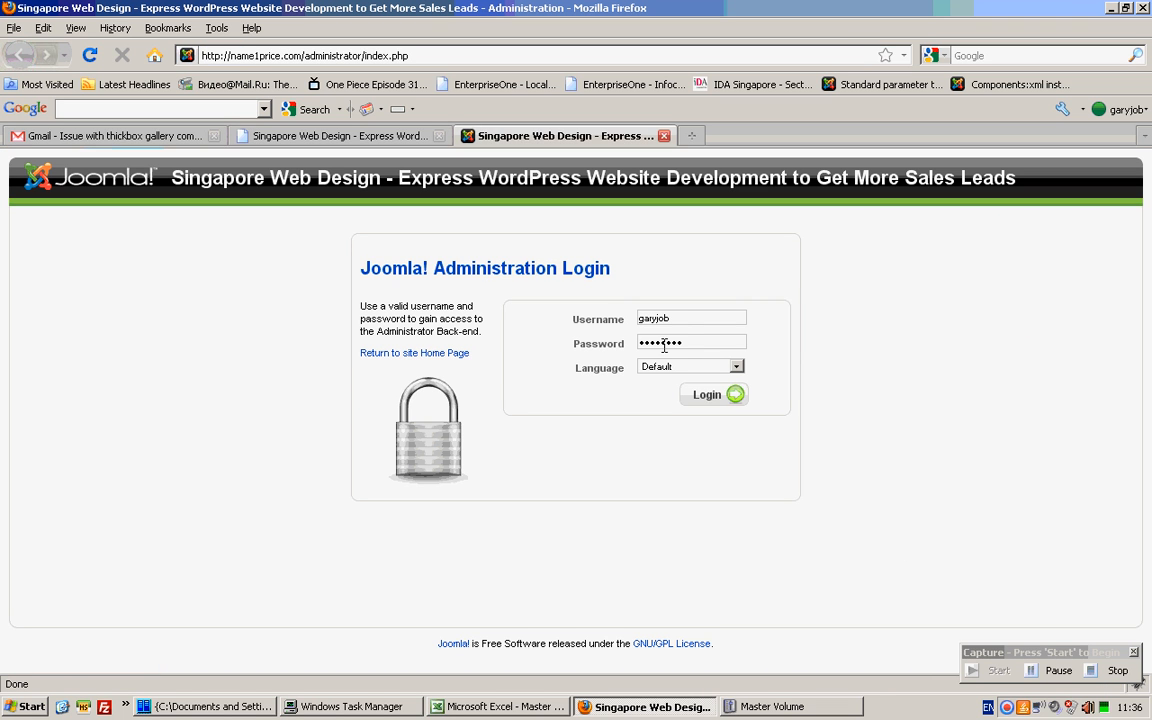
left_click(708, 394)
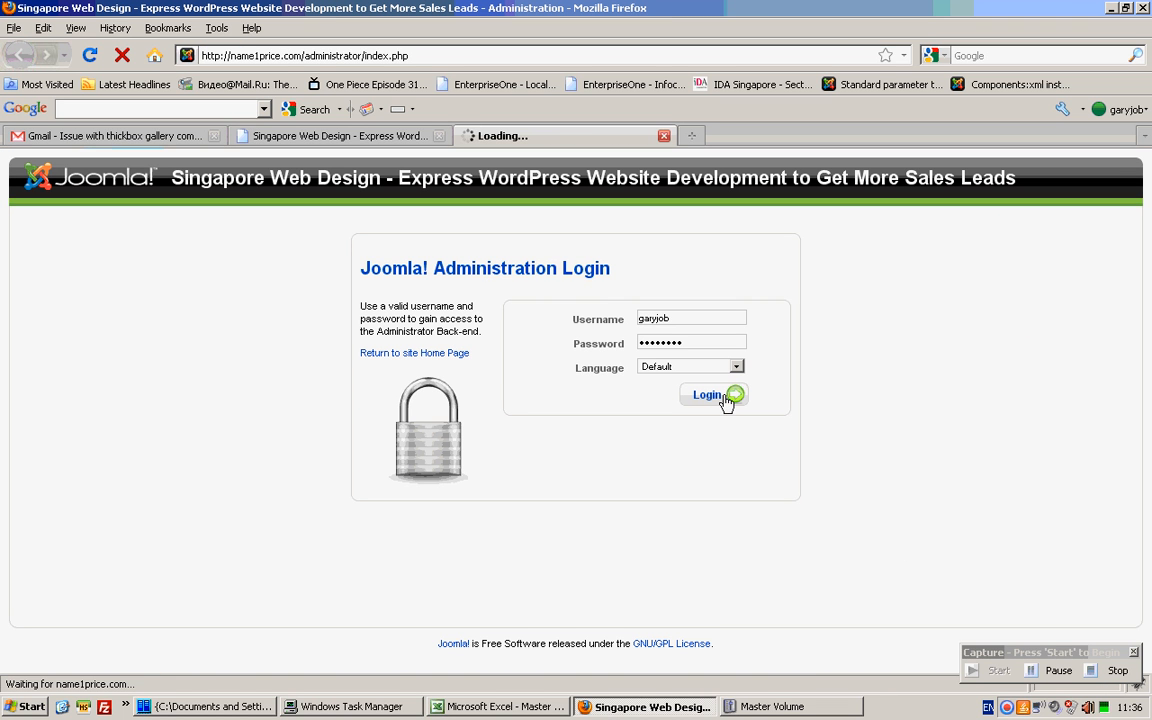
left_click(705, 394)
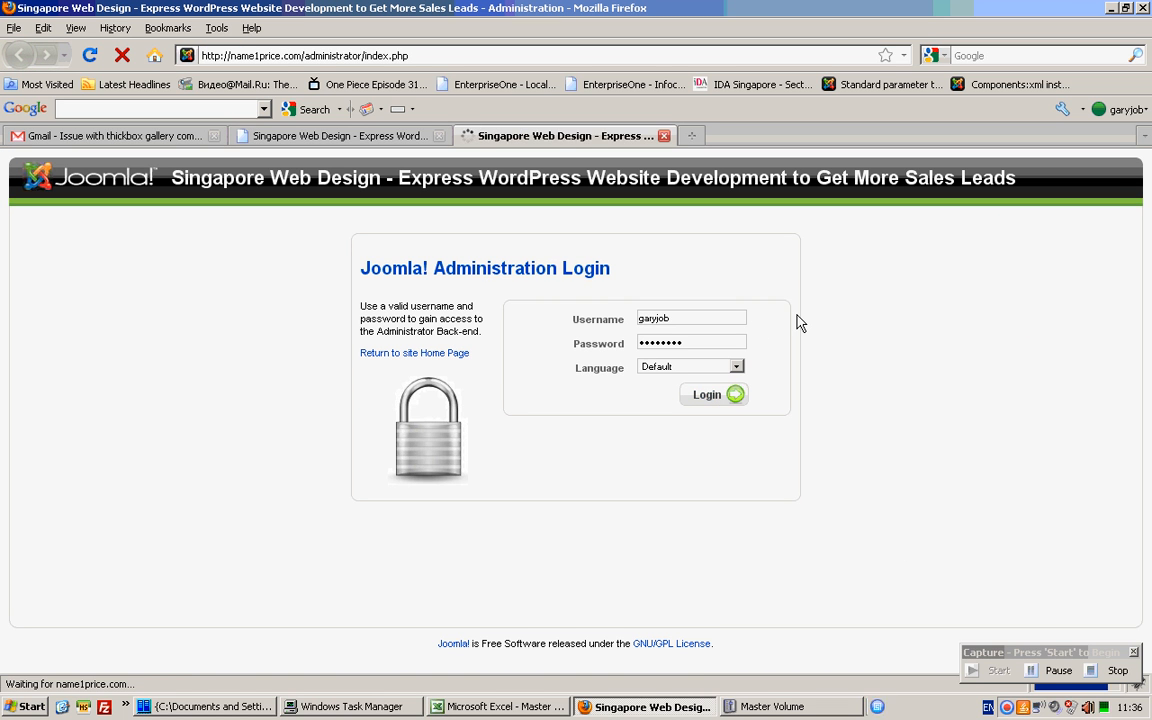
- Open Simple Thickbox Gallery from the Components menu
left_click(216, 218)
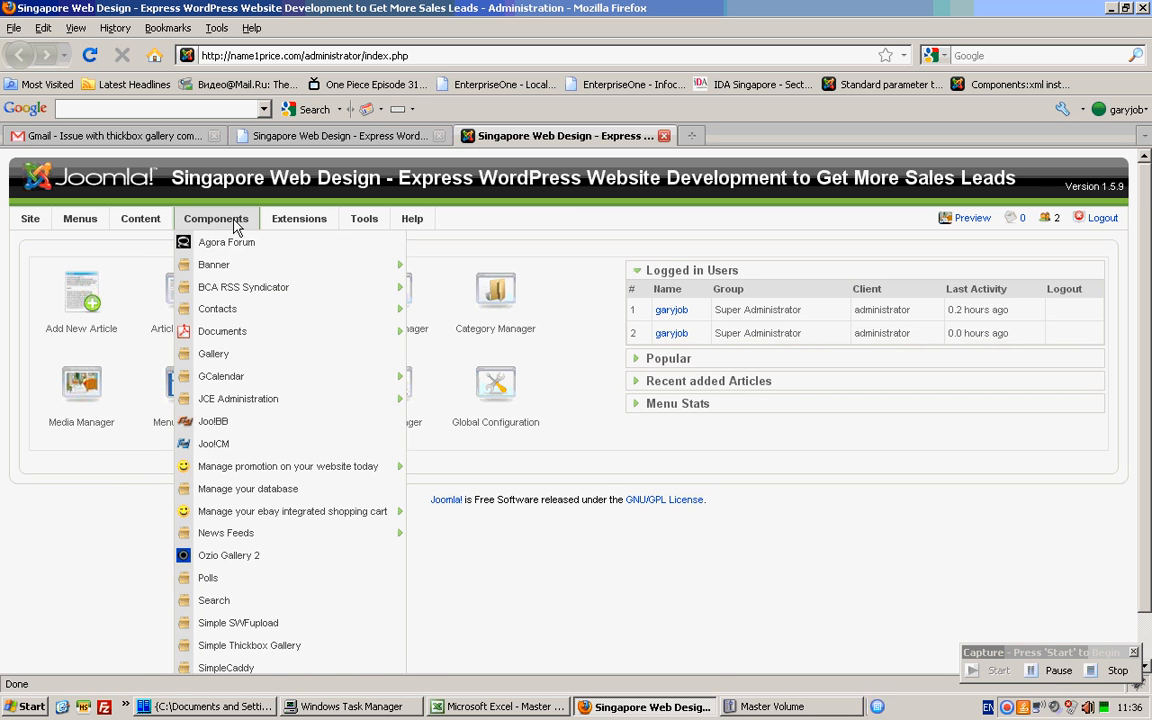
mouse_move(238, 622)
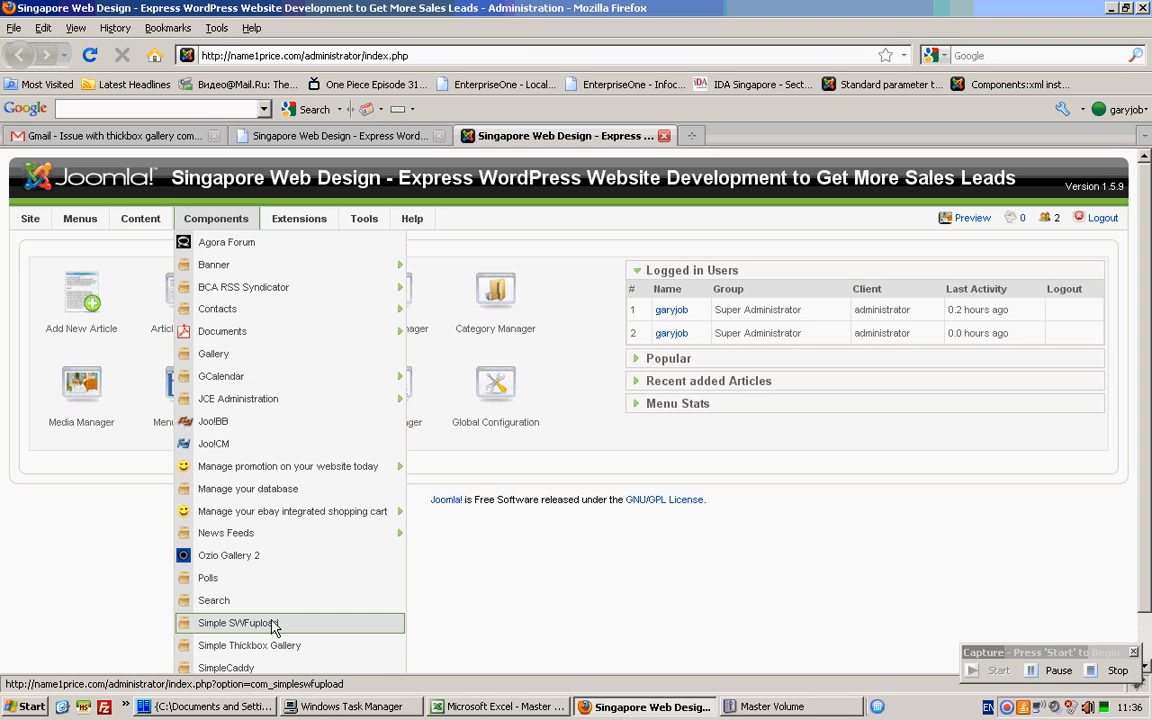
mouse_move(249, 645)
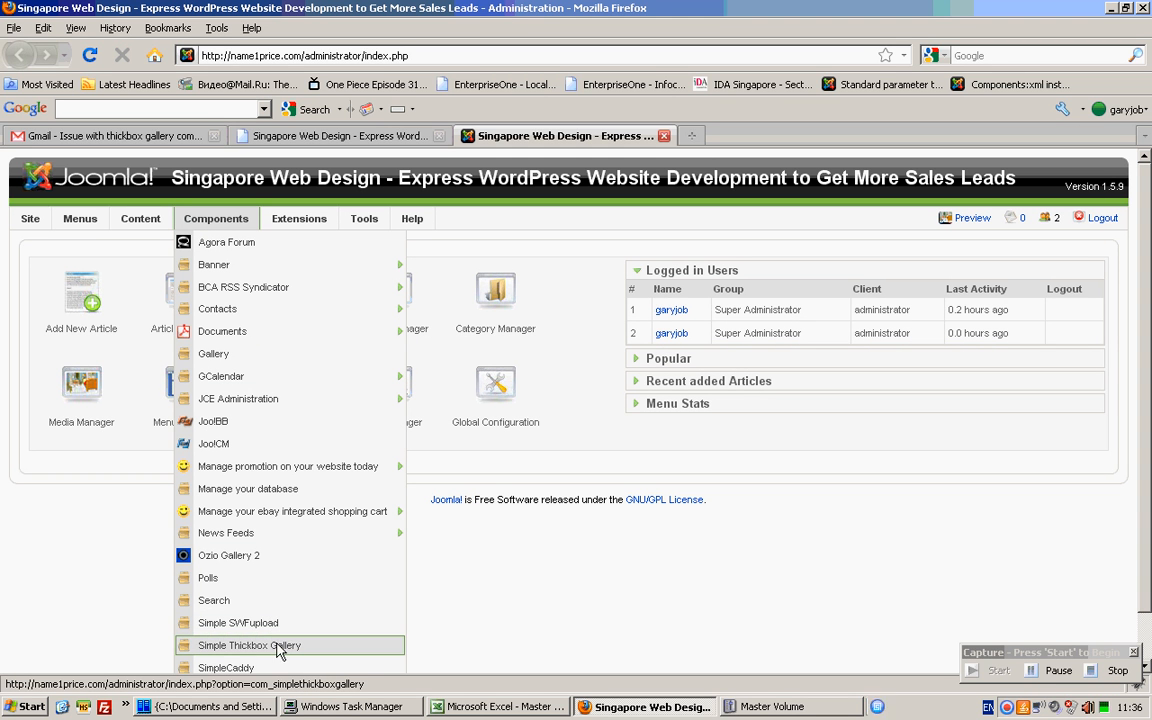
left_click(249, 645)
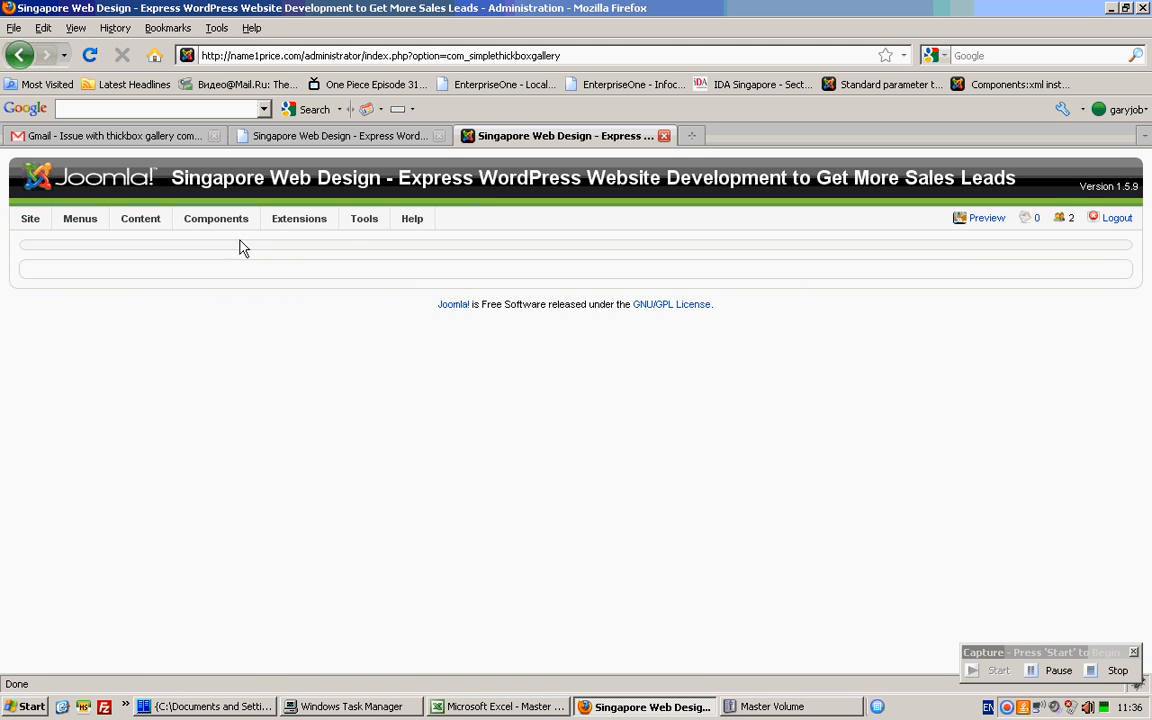
mouse_move(361, 276)
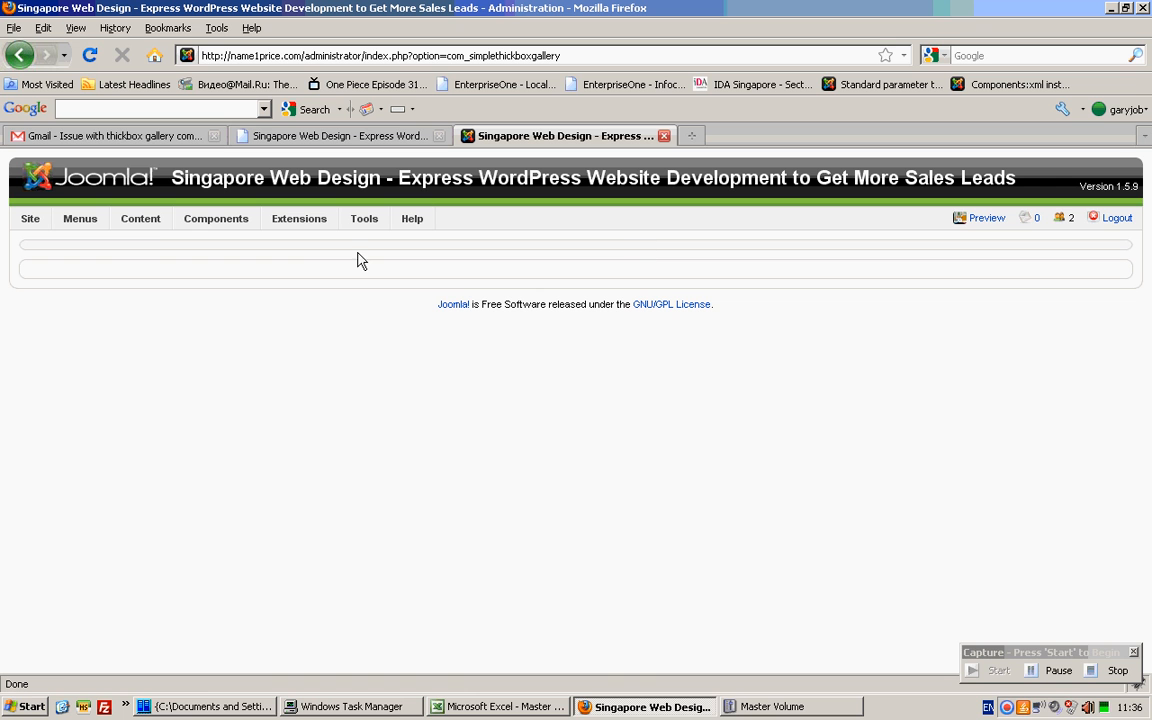
- Review both pages of Main Menu items, then open the Portfolio item for editing
left_click(80, 218)
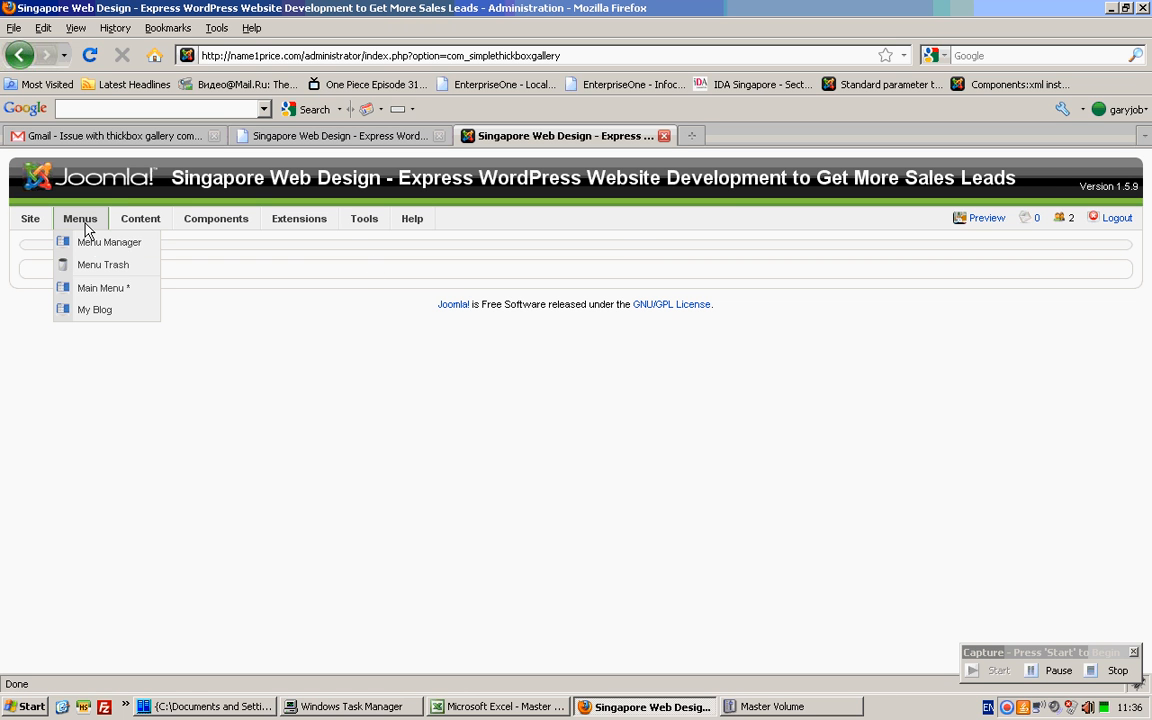
left_click(108, 242)
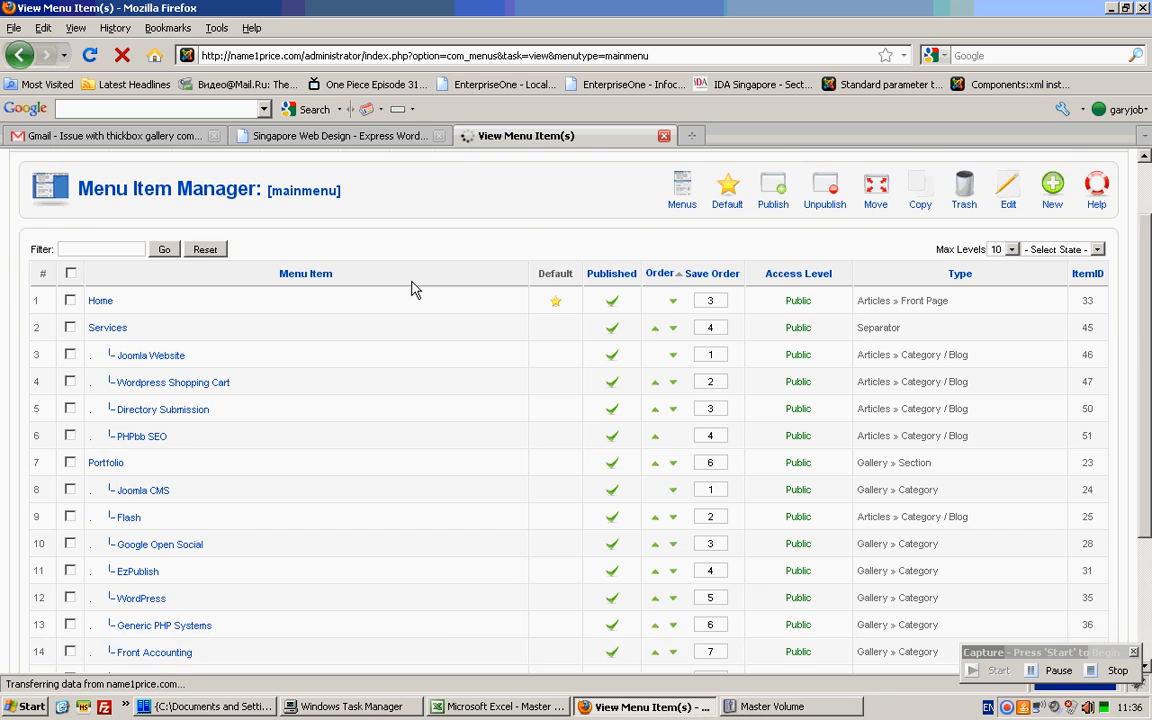
scroll("down", 3)
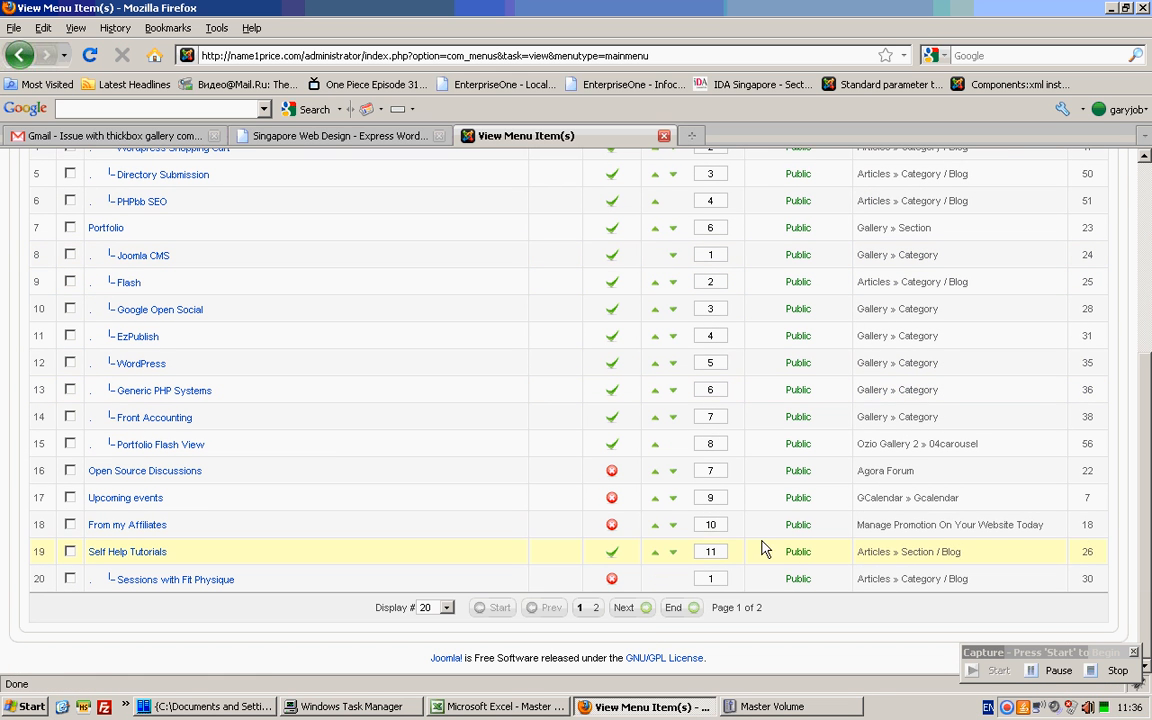
mouse_move(624, 607)
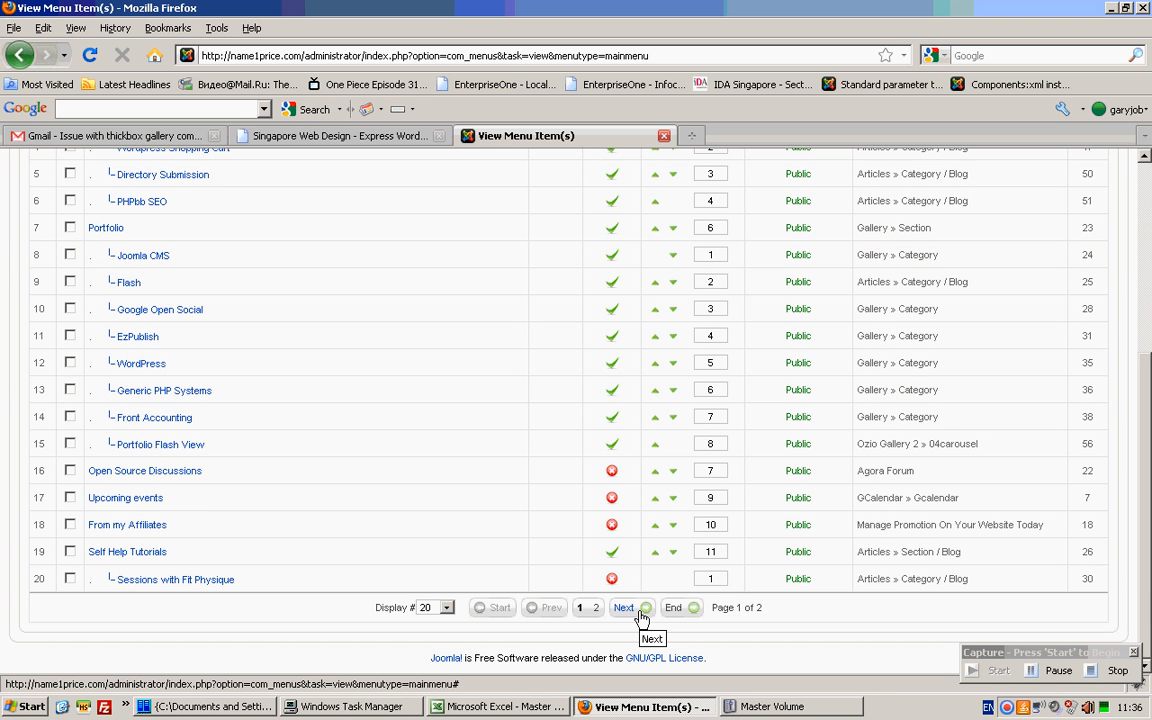
mouse_move(625, 607)
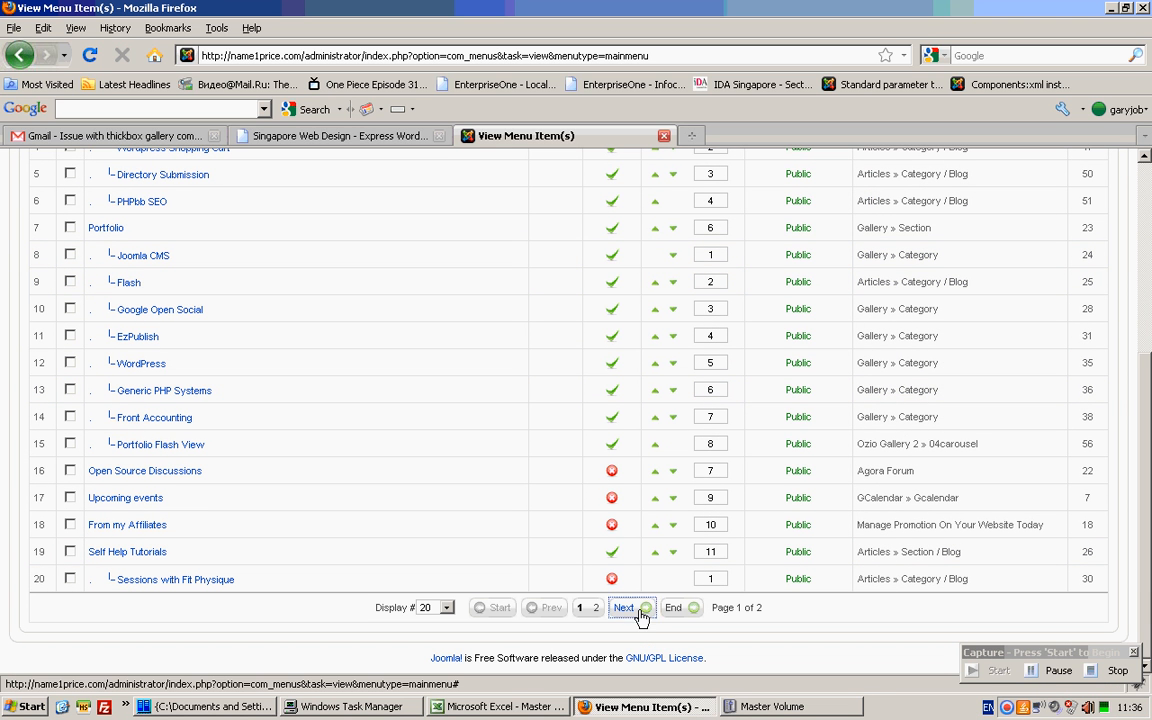
left_click(623, 607)
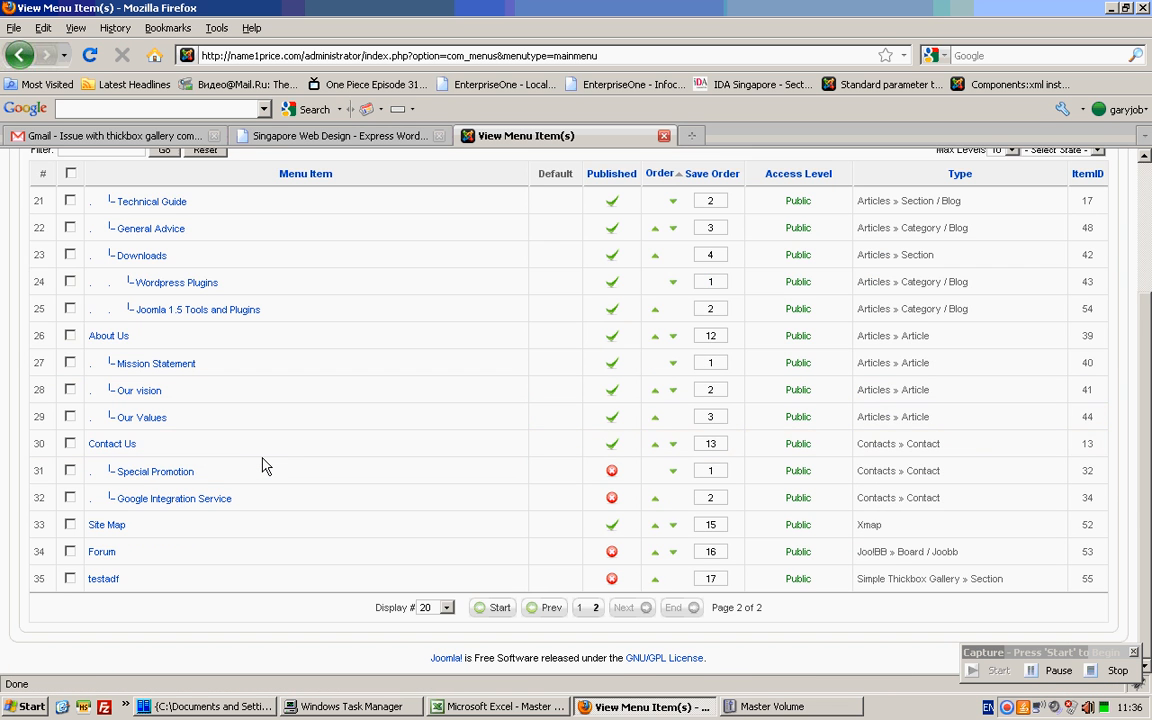
mouse_move(249, 443)
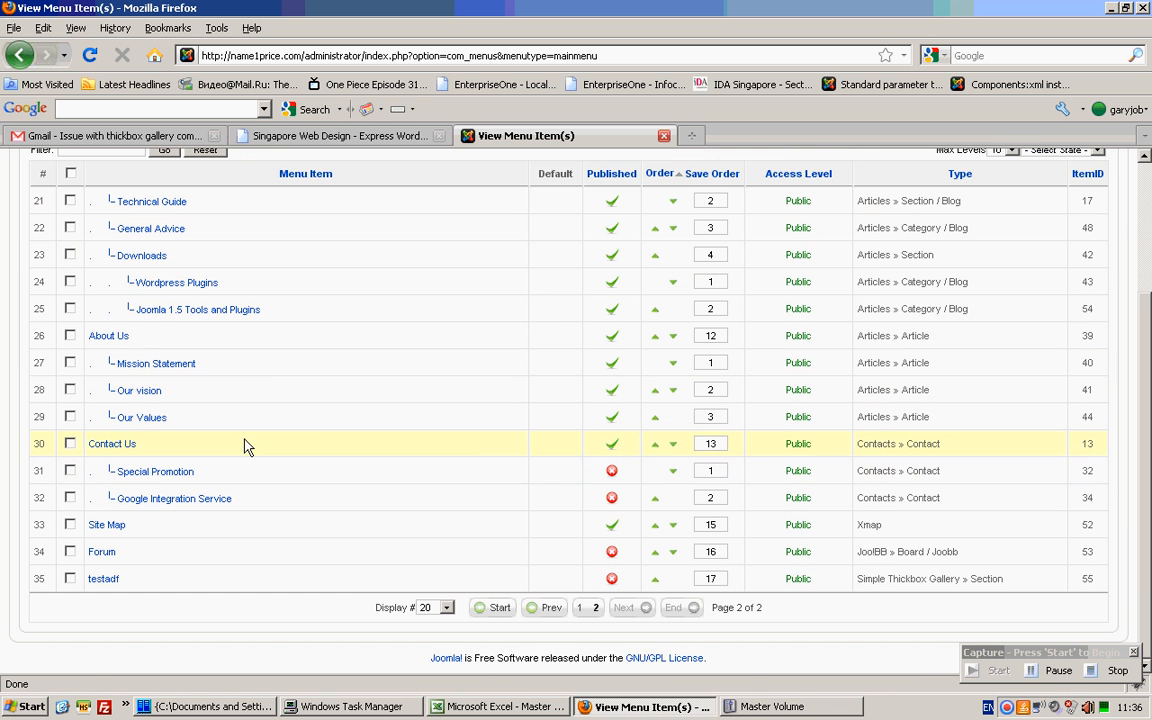
mouse_move(595, 607)
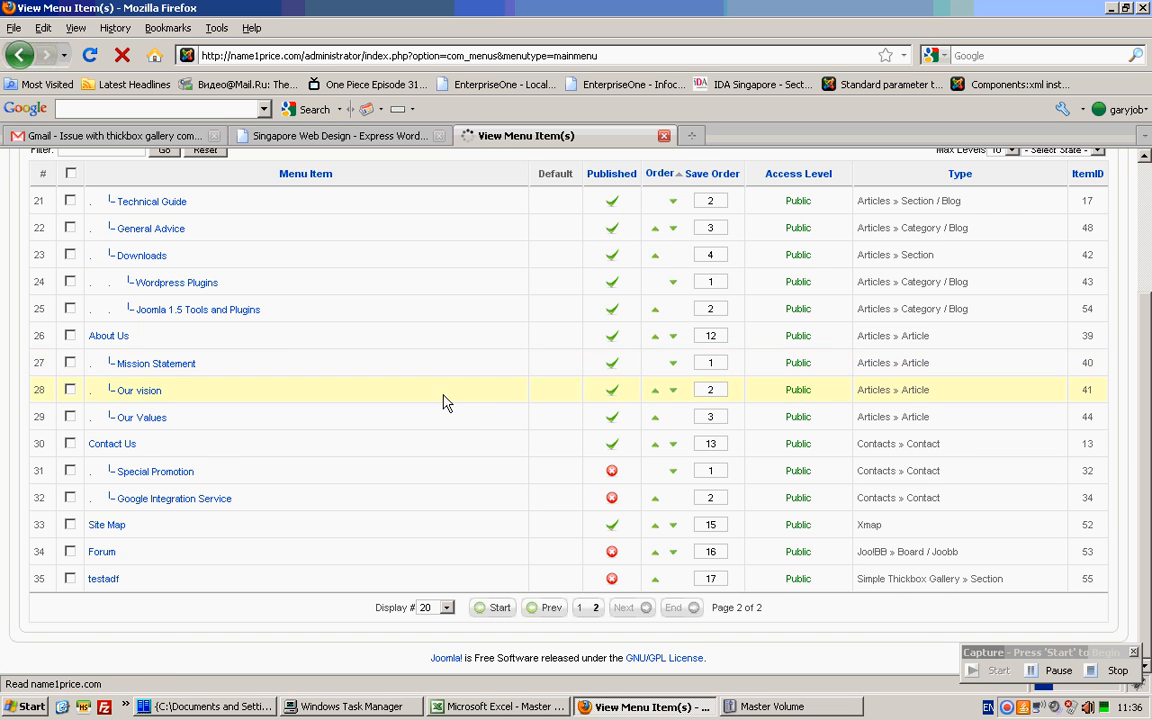
left_click(547, 607)
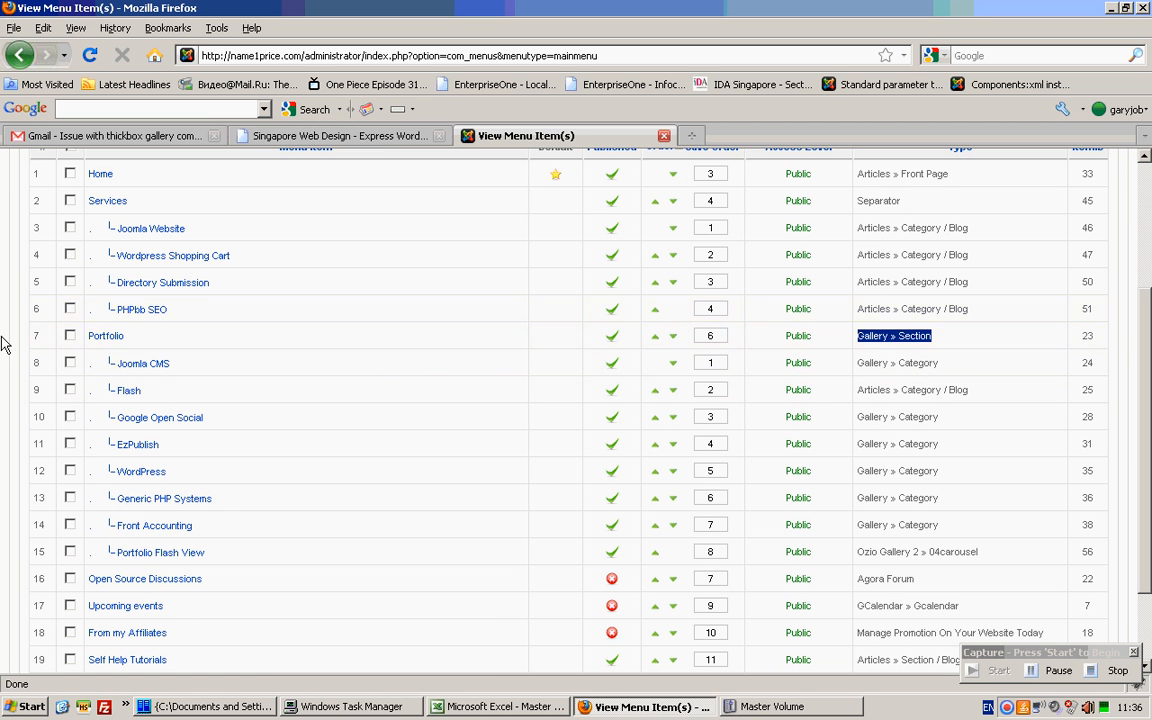
left_click(105, 335)
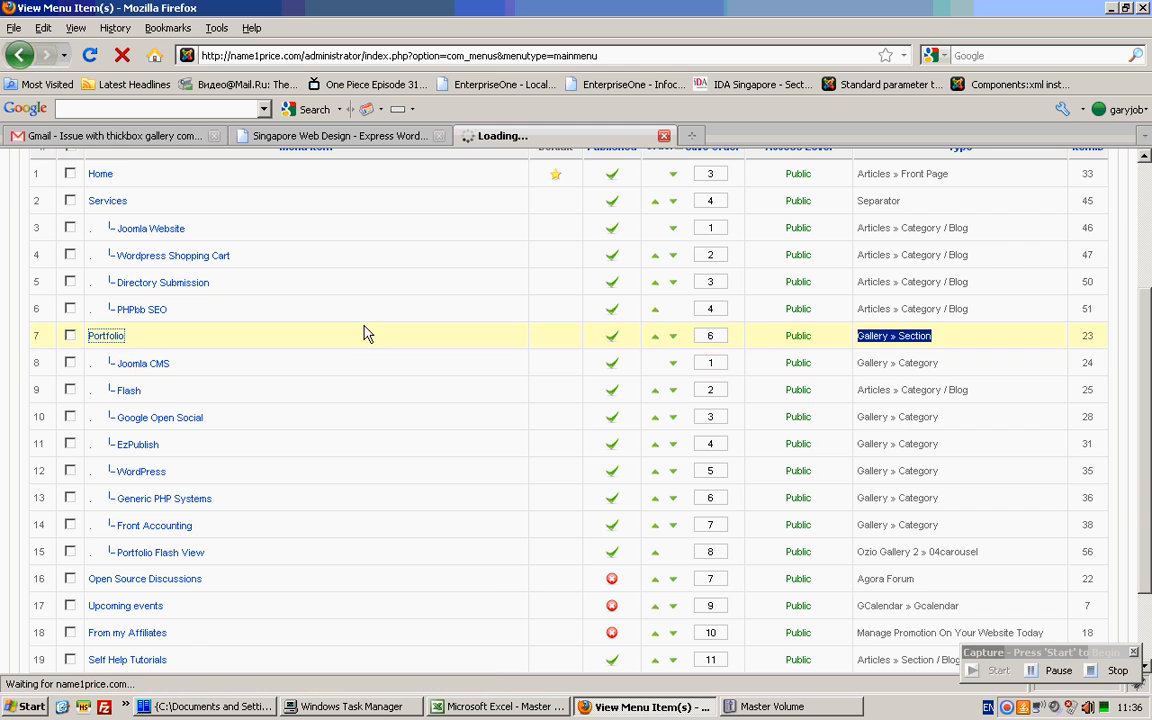
- Set the Portfolio item's gallery section to Portfolio and preview the front-end
left_click(106, 335)
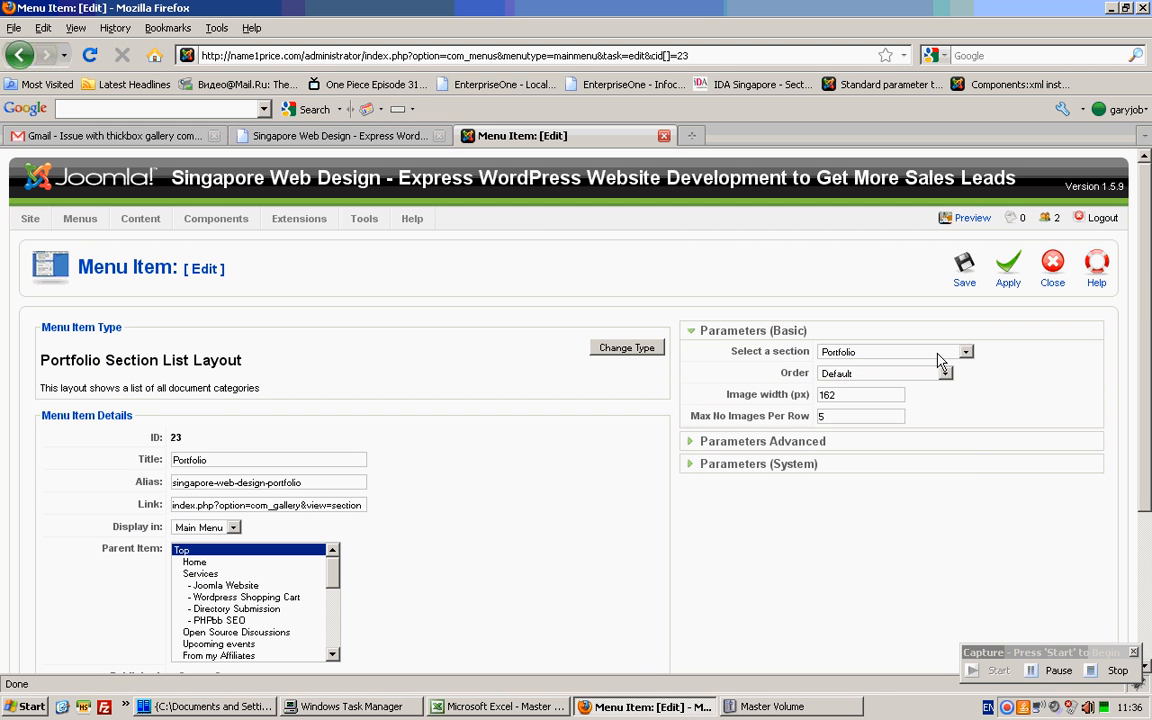
left_click(963, 351)
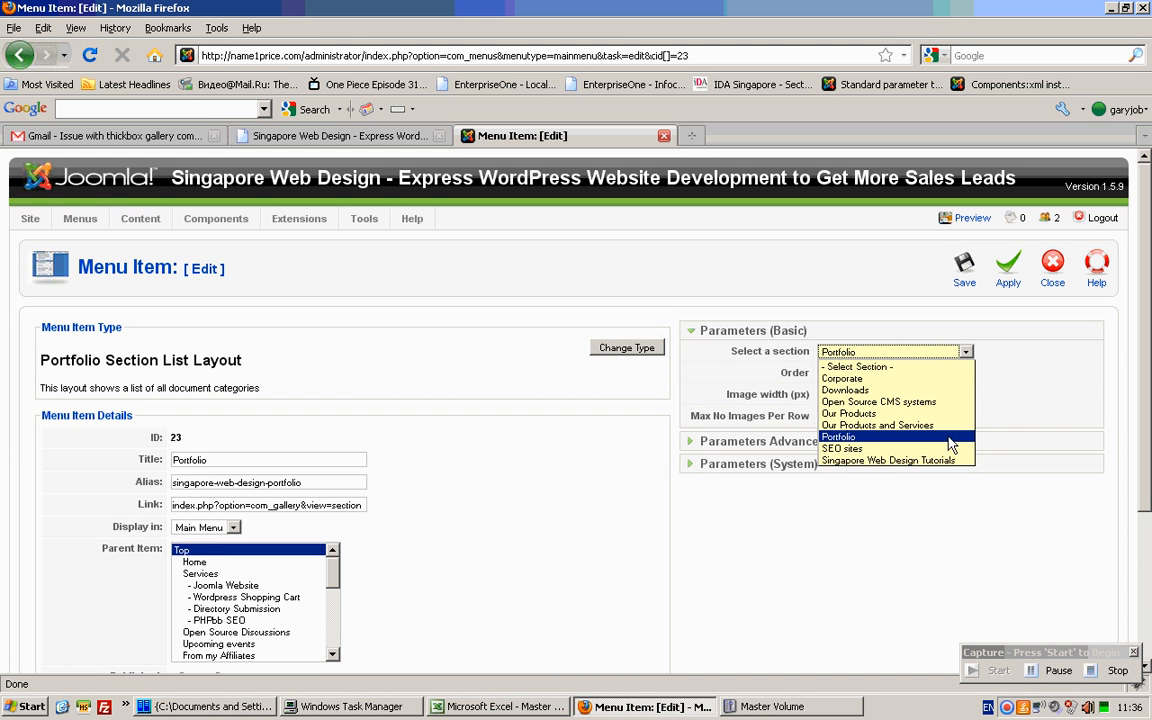
left_click(838, 436)
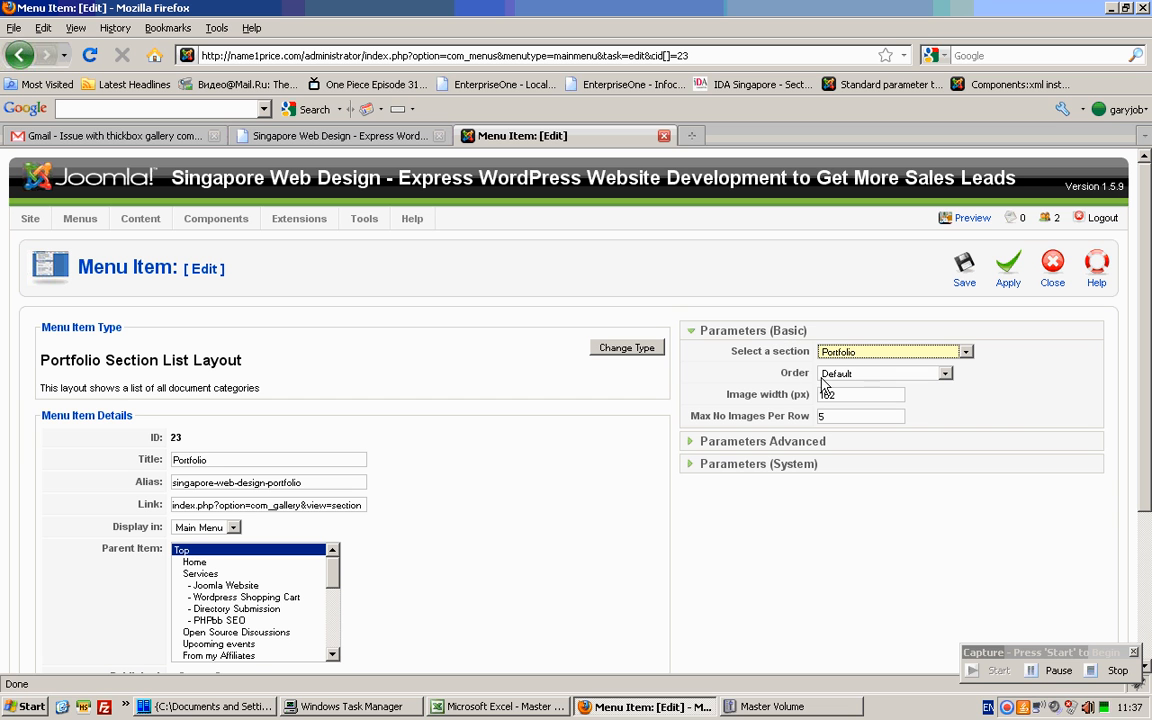
left_click(860, 394)
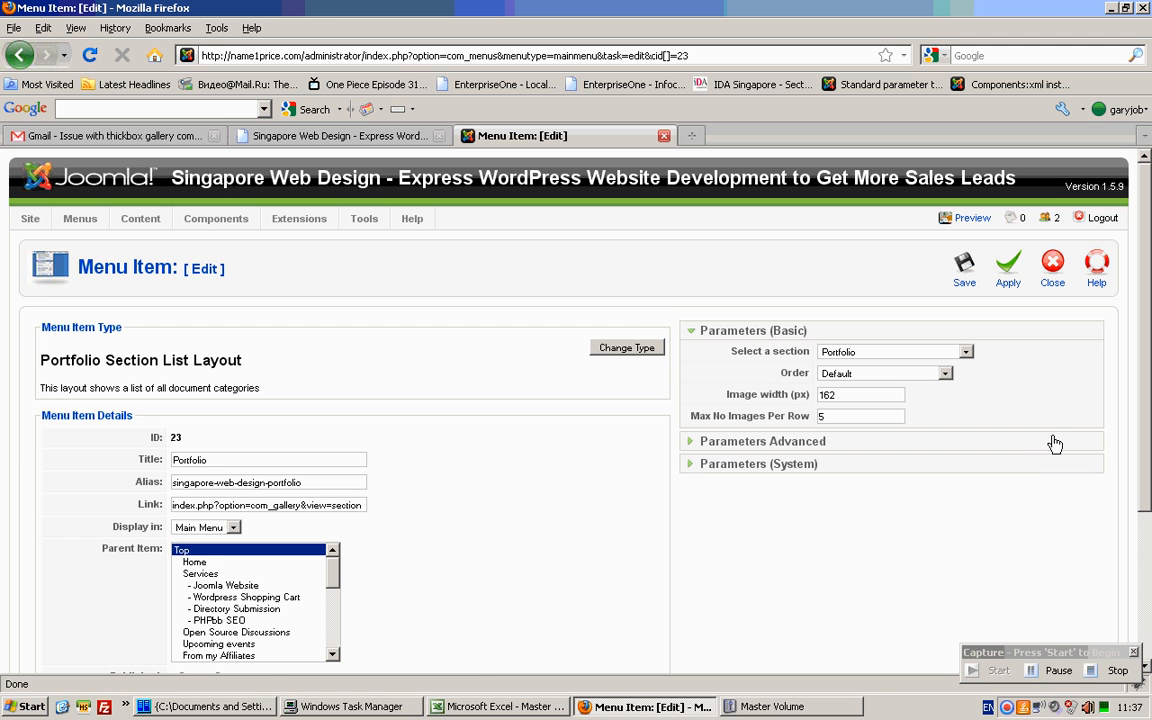
mouse_move(665, 248)
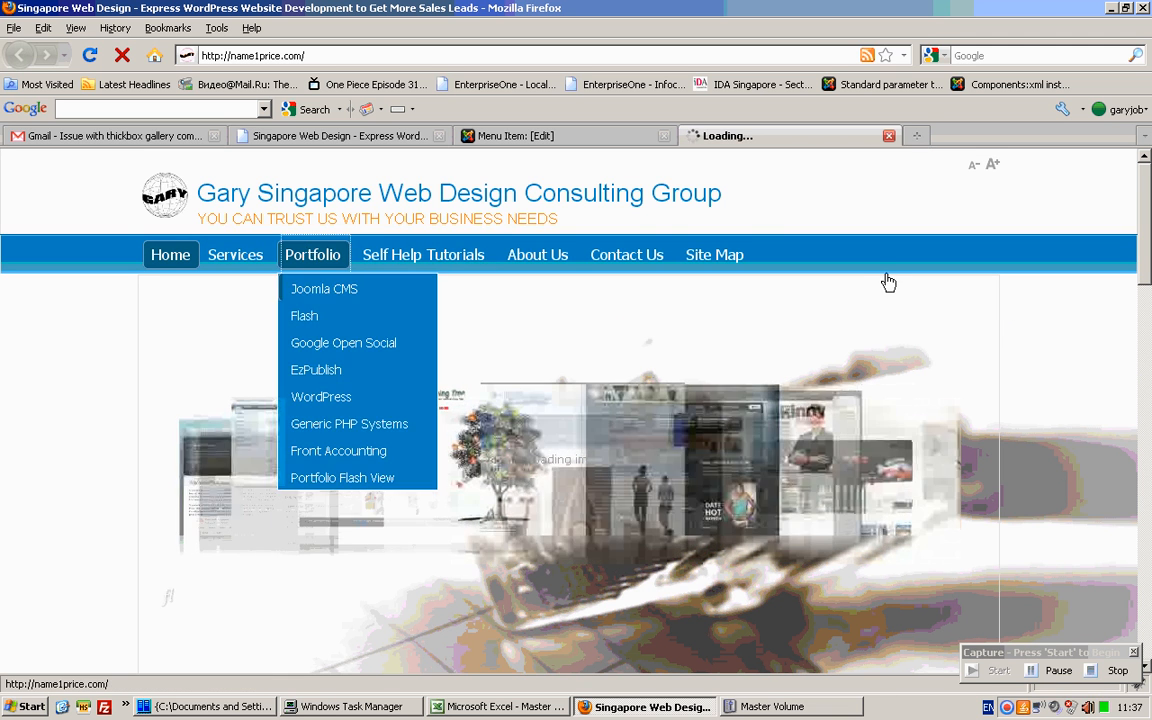
- View the Singapore Web Design Portfolio page's thumbnail grid in the new tab
left_click(313, 254)
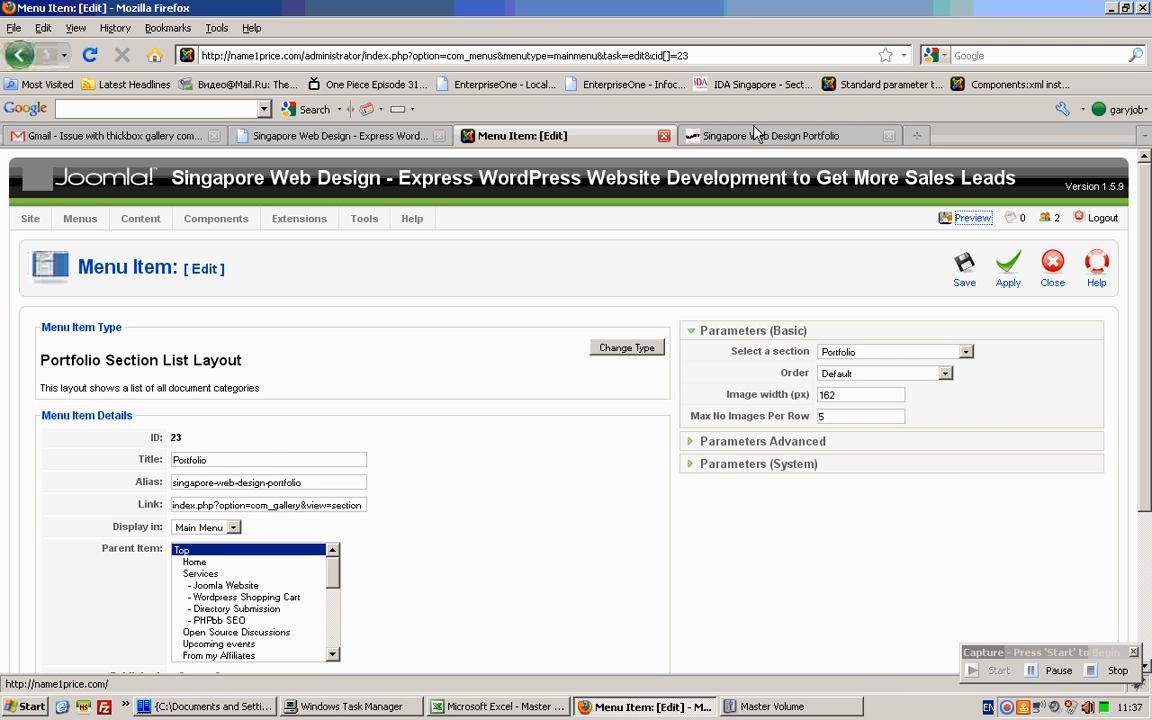
left_click(783, 135)
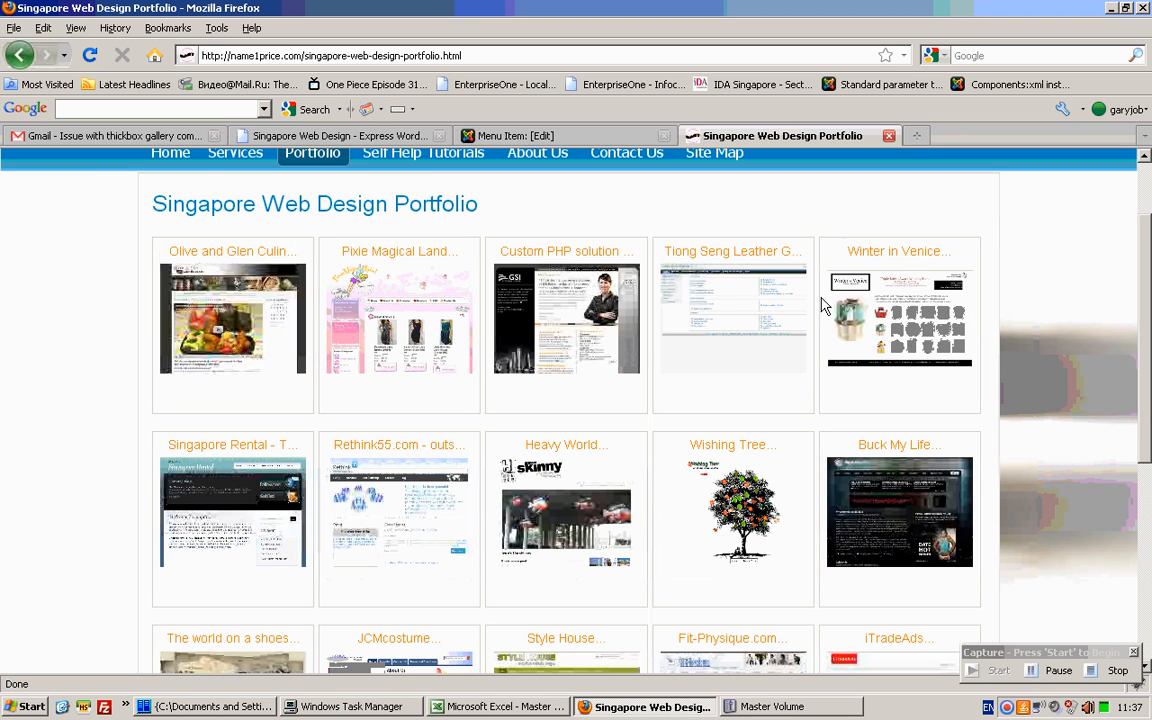
mouse_move(1103, 428)
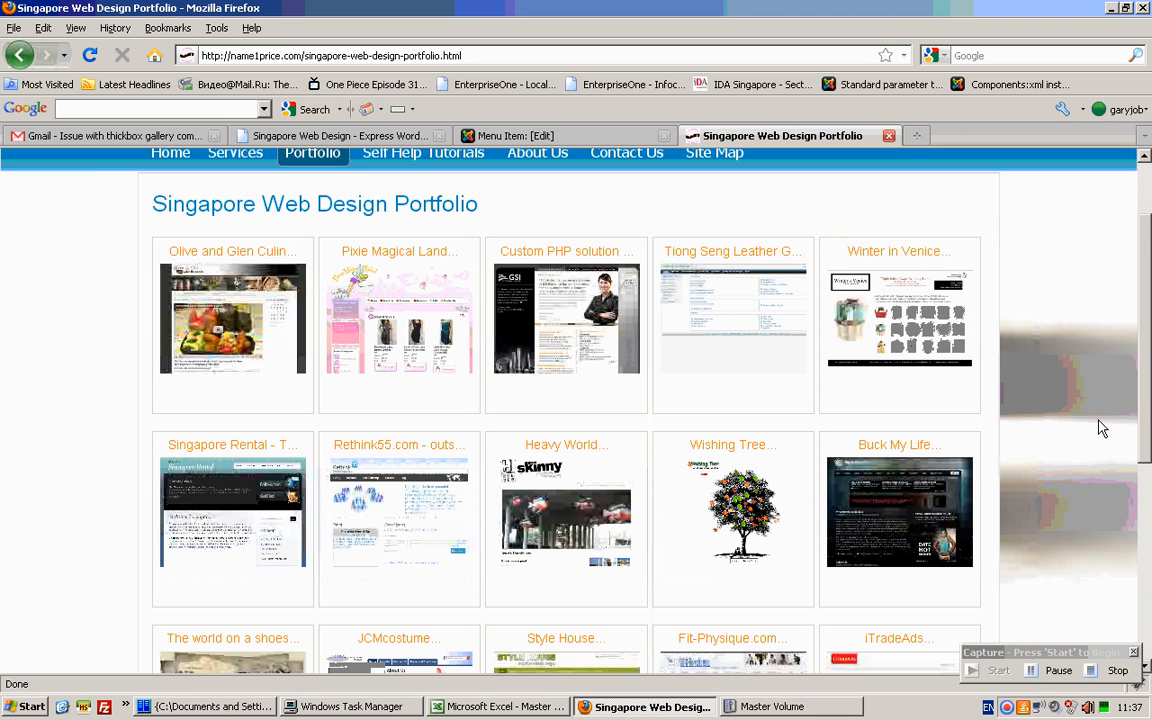